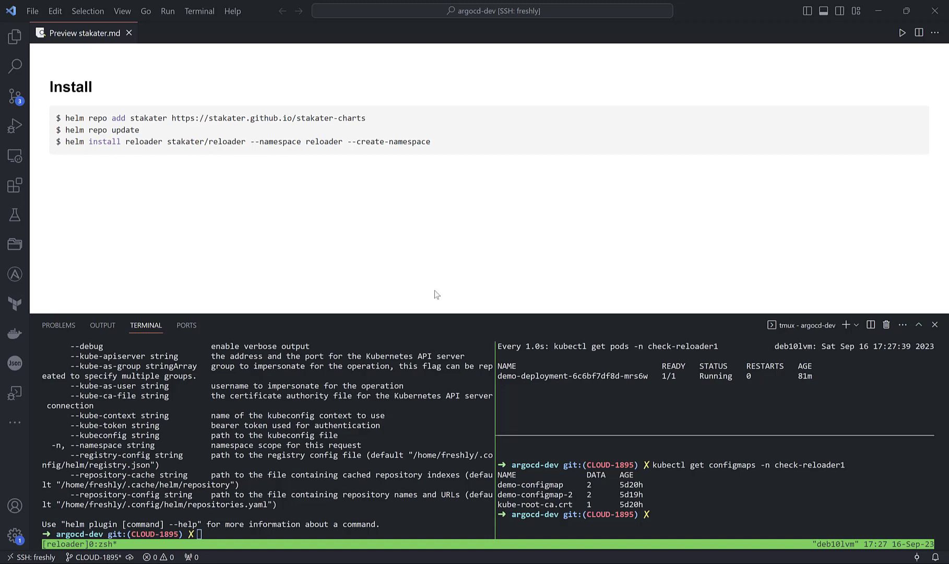
# Step: Hide the stakater.md install notes so the tmux terminal fills the window
pyautogui.press('ctrl+a')
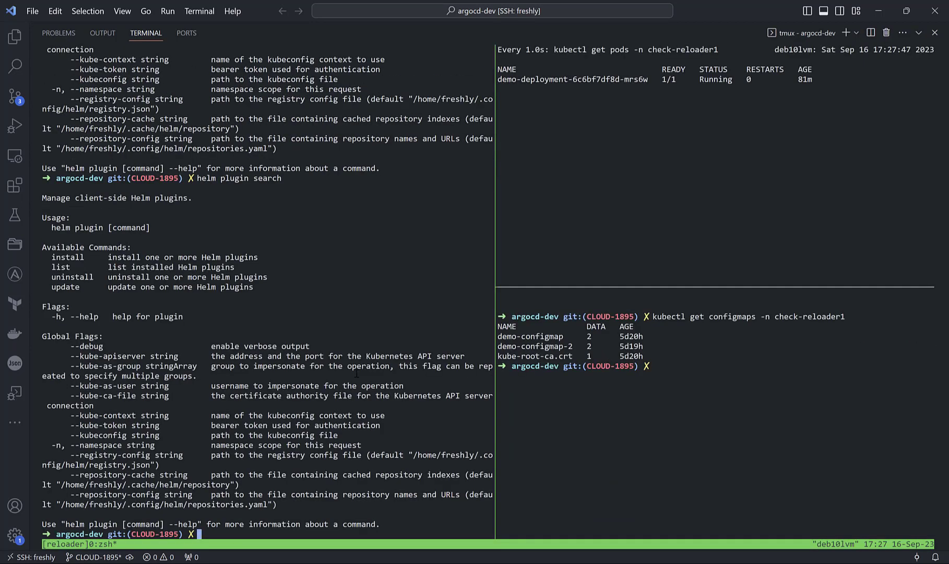
# Step: List the reloader Helm release, then the configmaps and secrets in check-reloader1
pyautogui.write('helm list -n reloader')
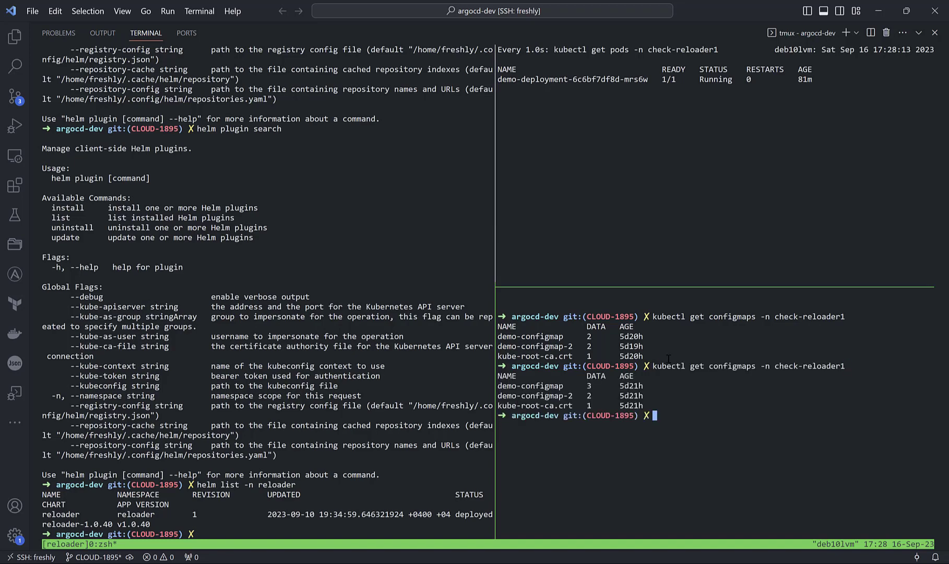
pyautogui.write('kubectl get configmaps -n check-reloader1')
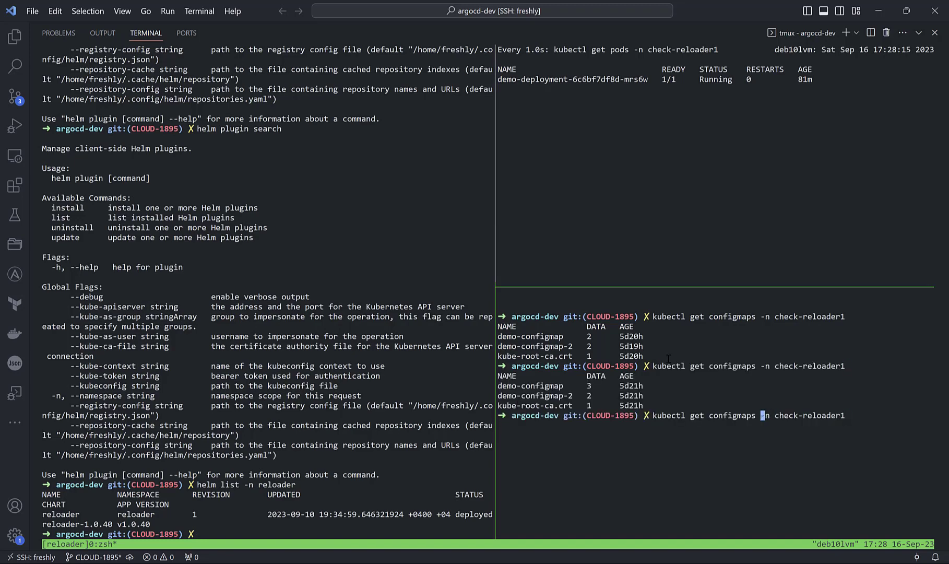
pyautogui.write('sec')
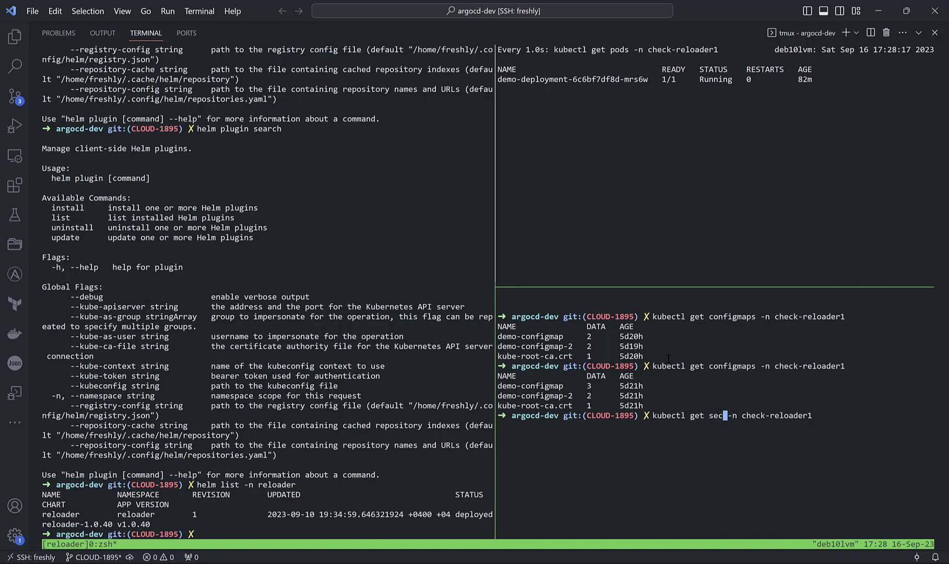
pyautogui.write('rets')
pyautogui.press('Return')
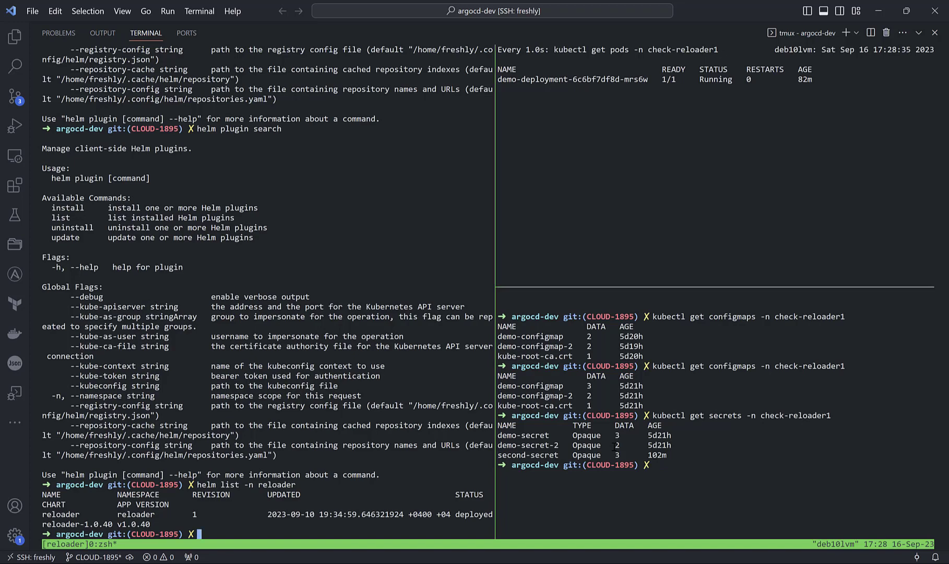
# Step: Print the demo-deployment YAML and scroll through its Reloader annotations
pyautogui.write('kubectl edit configmap -n check-reloader1 demo-configmap-2')
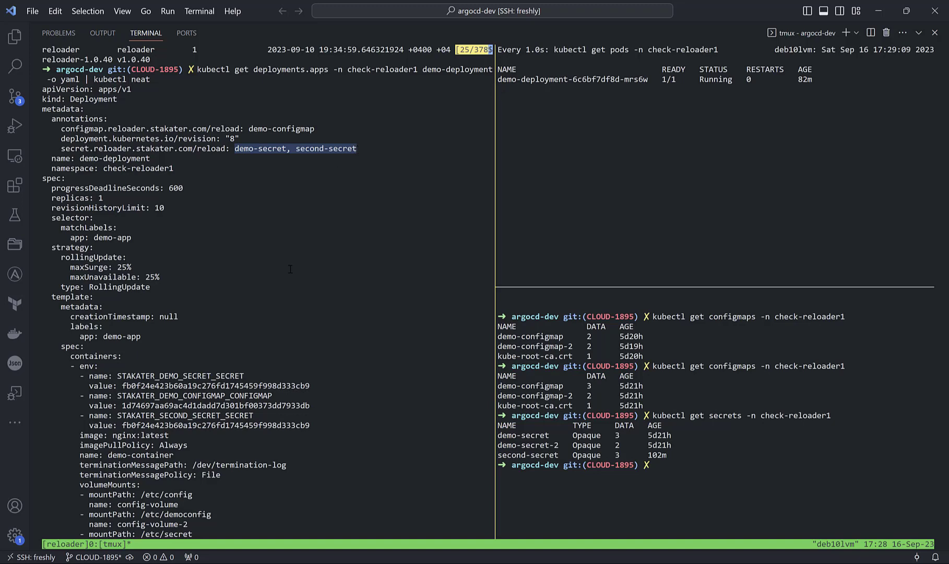
pyautogui.scroll(-3)
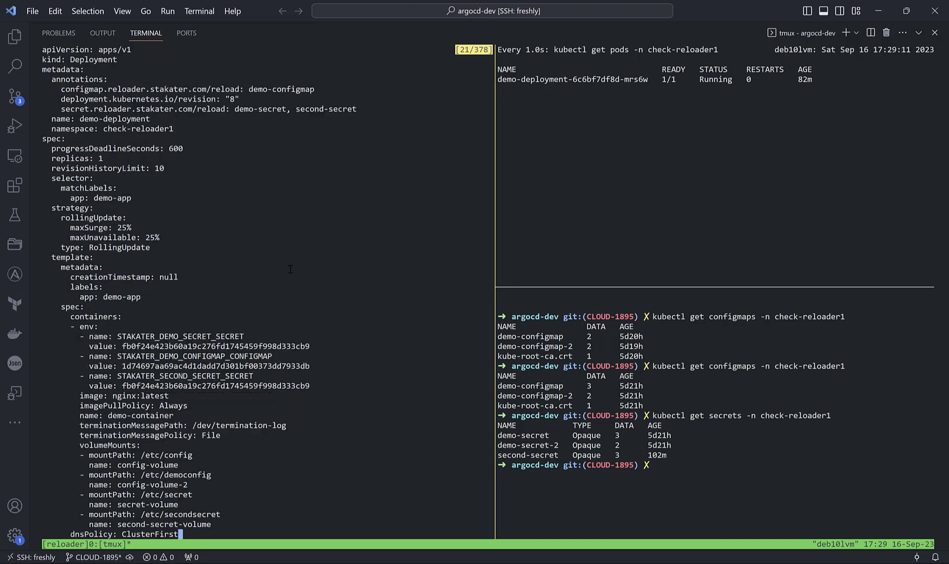
pyautogui.scroll(-3)
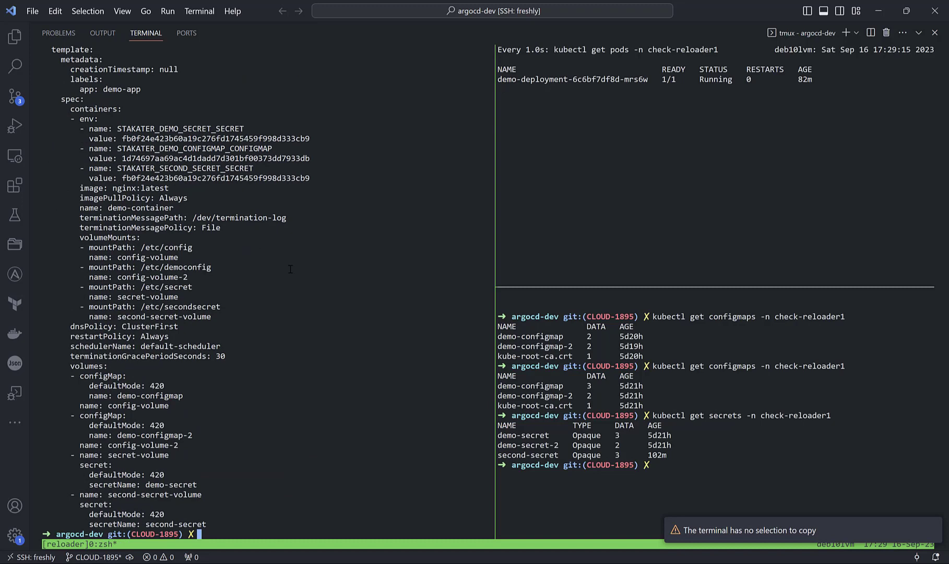
# Step: Edit demo-configmap in vim, remove key2, and save with :wq to trigger a rollout
pyautogui.write('kubectl get deployments.apps -n check-reloader1 demo-deployment -o yaml | kubectl neat')
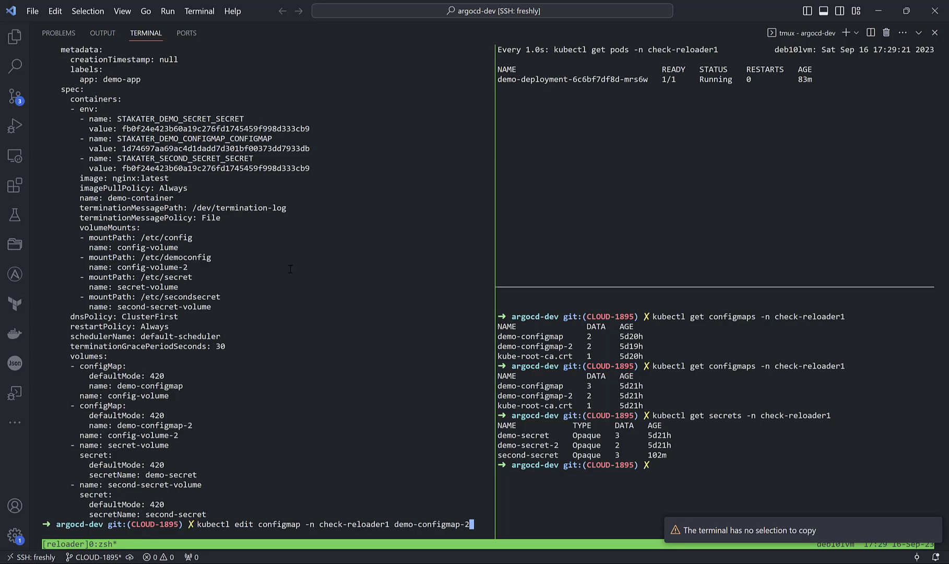
pyautogui.press('Return')
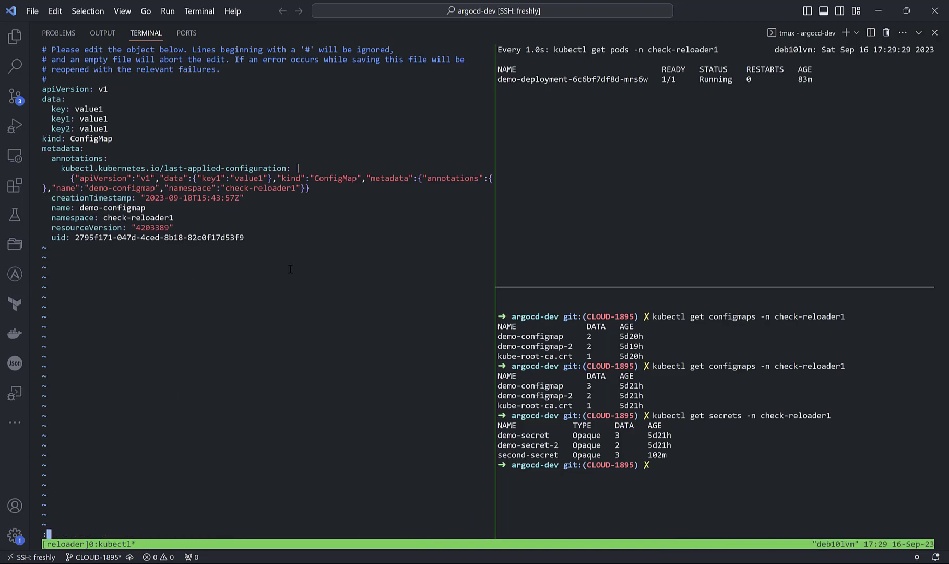
pyautogui.write(':wq')
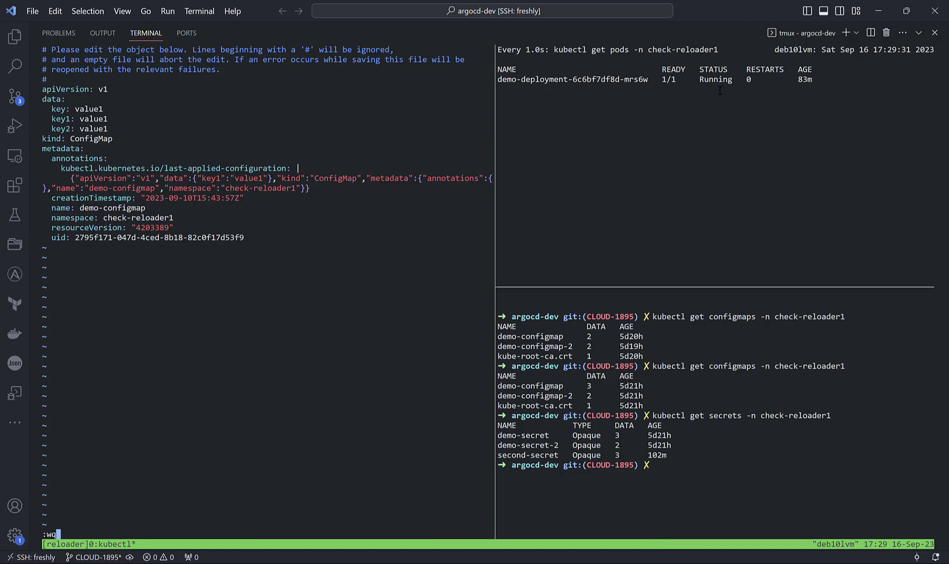
pyautogui.moveTo(233, 295)
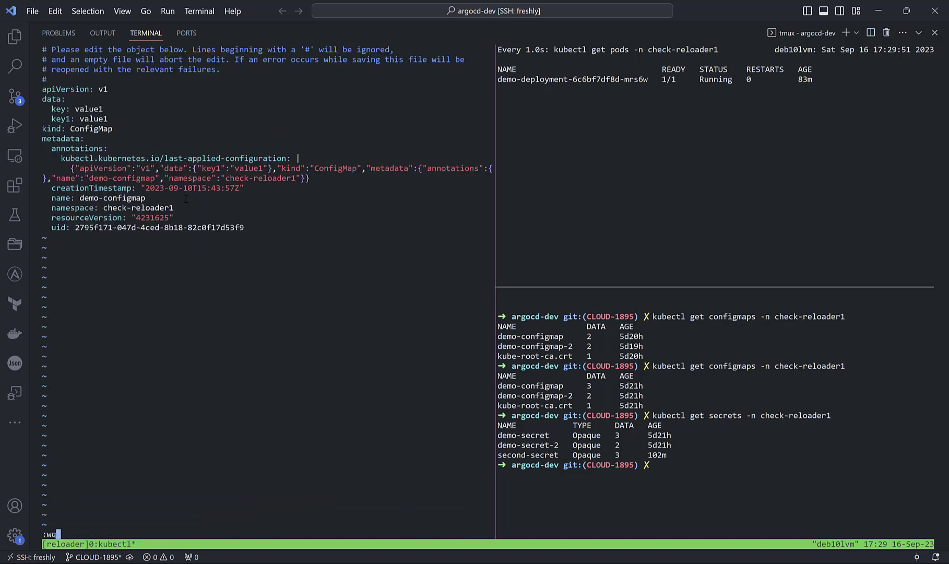
pyautogui.press('Return')
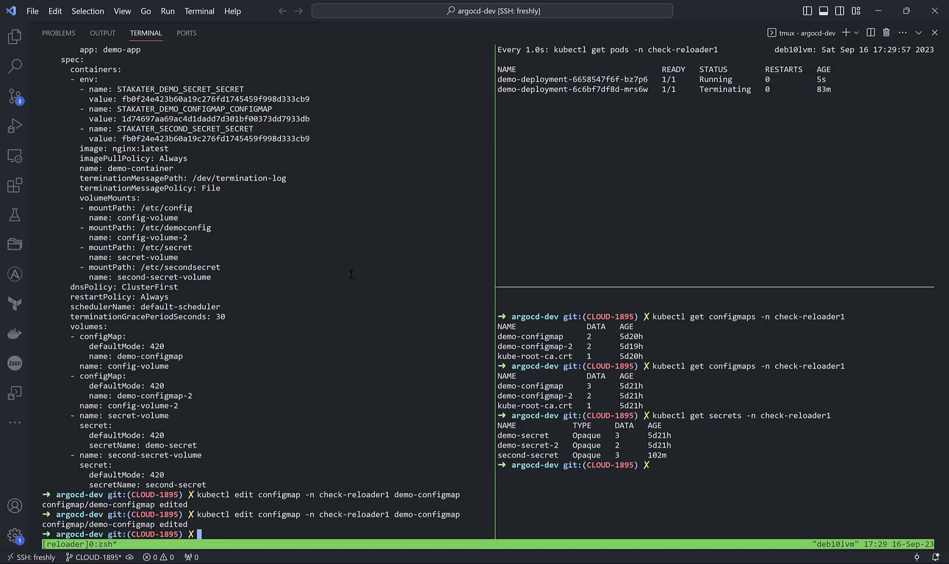
# Step: Open demo-secret-2 for editing and quit vim with :q without saving
pyautogui.write('kubectl edit configmap -n check-reloader1 demo-configmap')
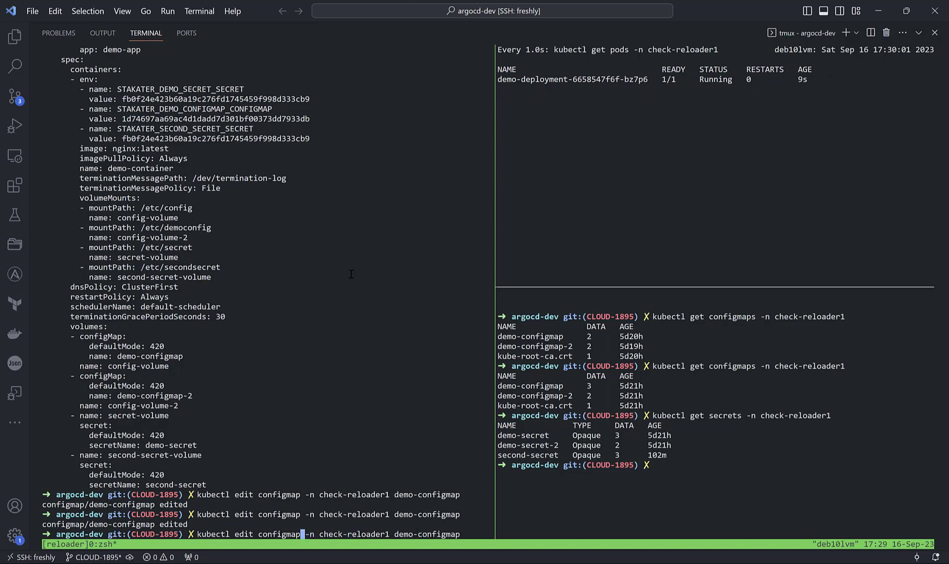
pyautogui.write('secret')
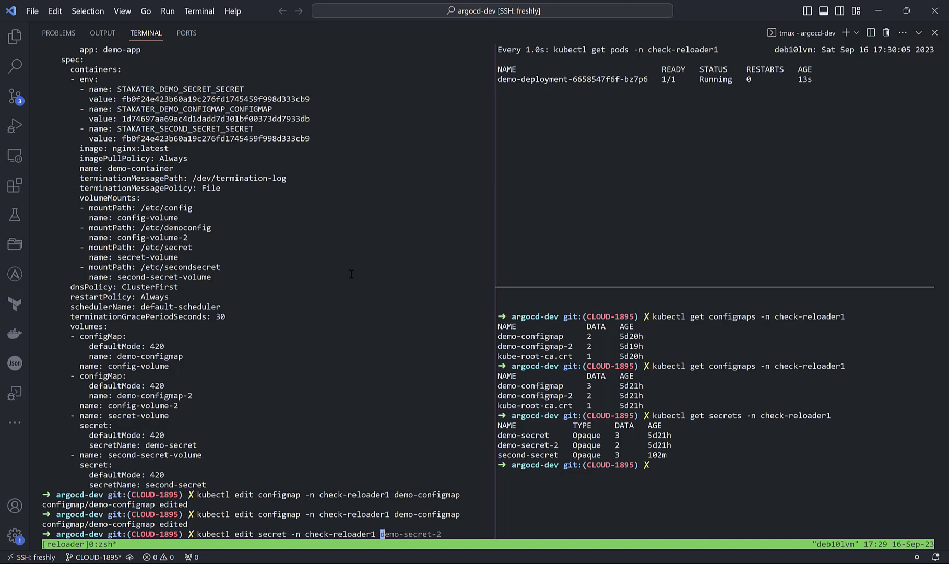
pyautogui.press('Return')
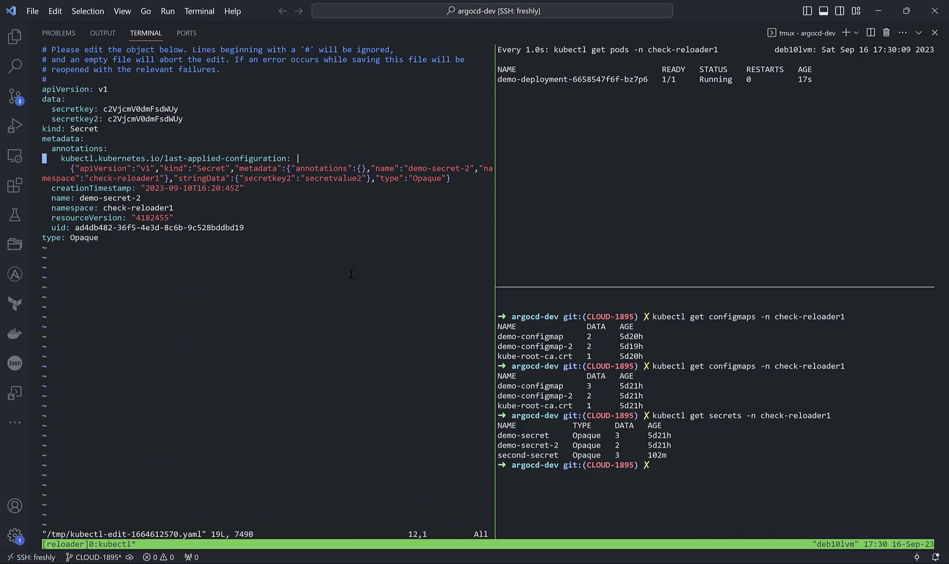
pyautogui.press('Down')
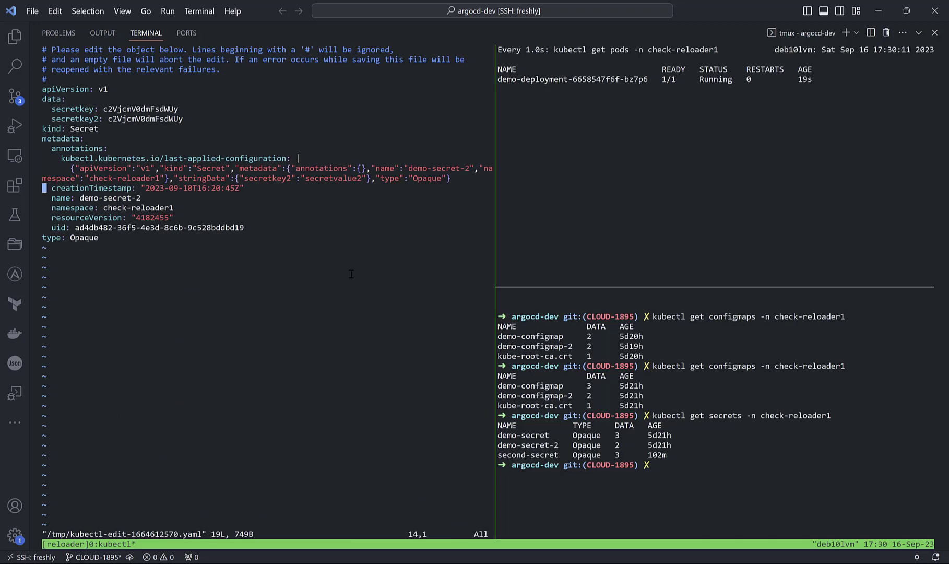
pyautogui.press('Up')
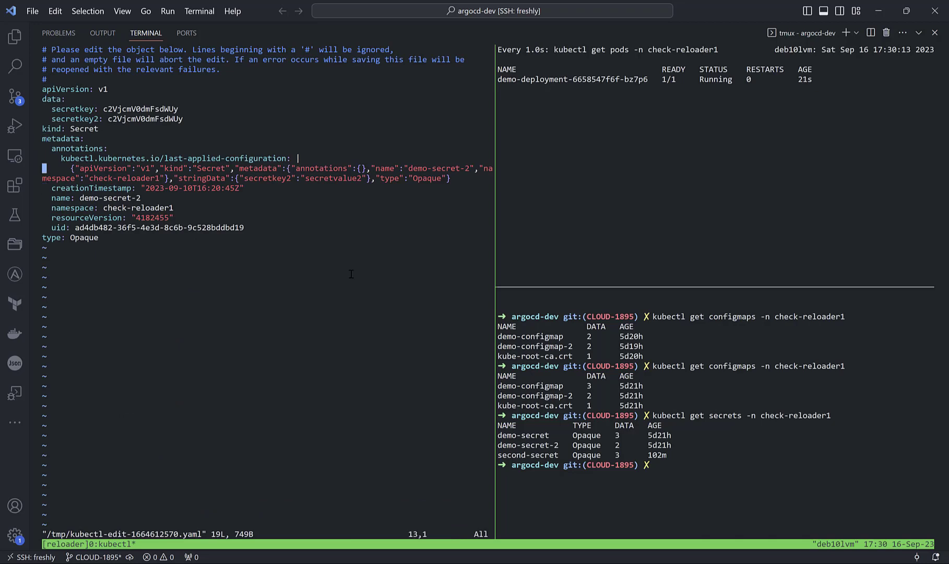
pyautogui.write(':q')
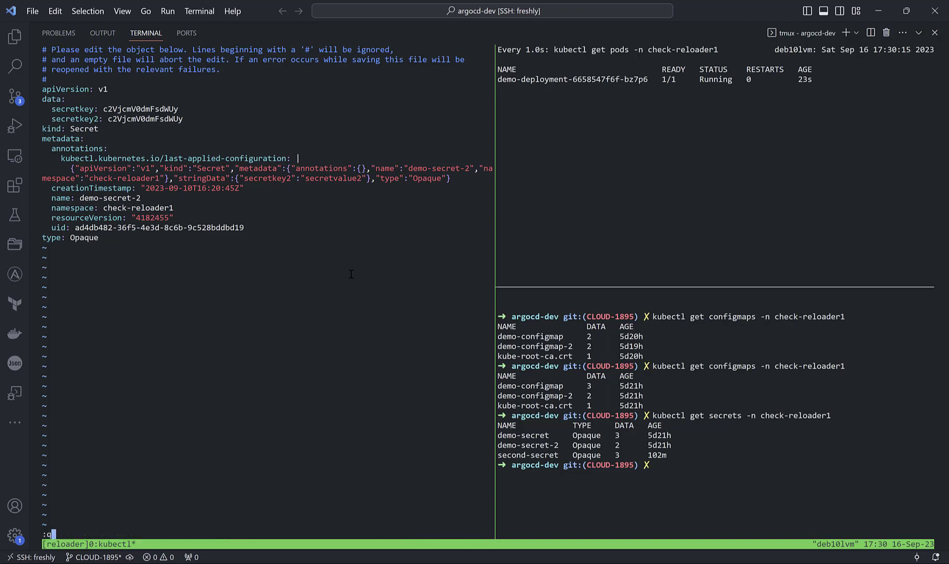
pyautogui.press('Return')
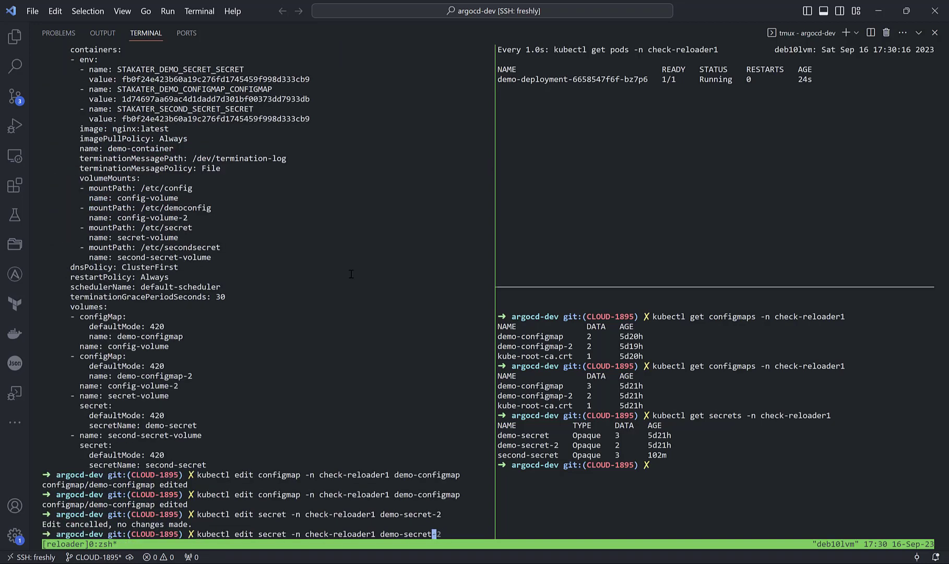
# Step: Run the edit against demo-secret instead and save the change
pyautogui.press('Return')
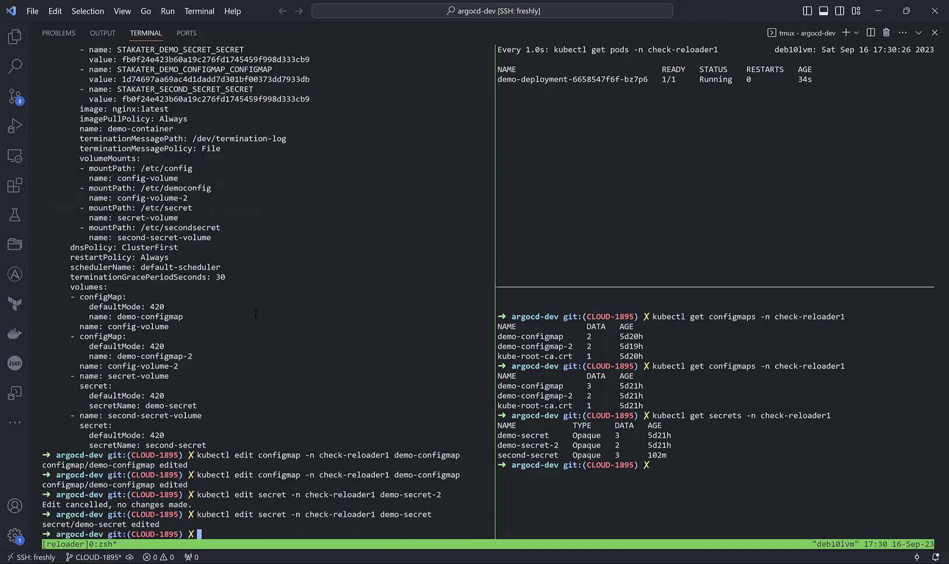
# Step: Rerun kubectl edit secret on demo-secret and save to spawn a fresh pod
pyautogui.press('Return')
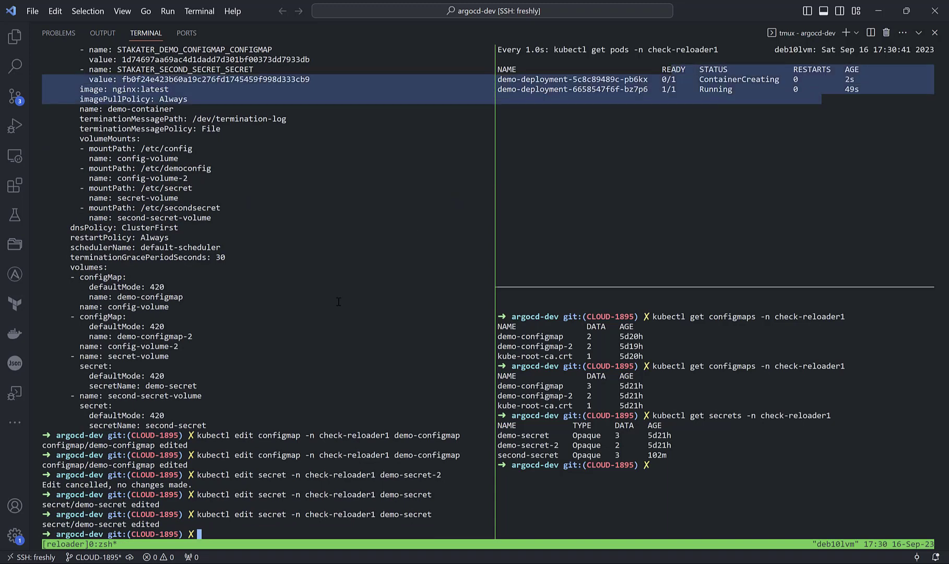
pyautogui.write('kubectl edit secret -n check-reloader1 demo-secret')
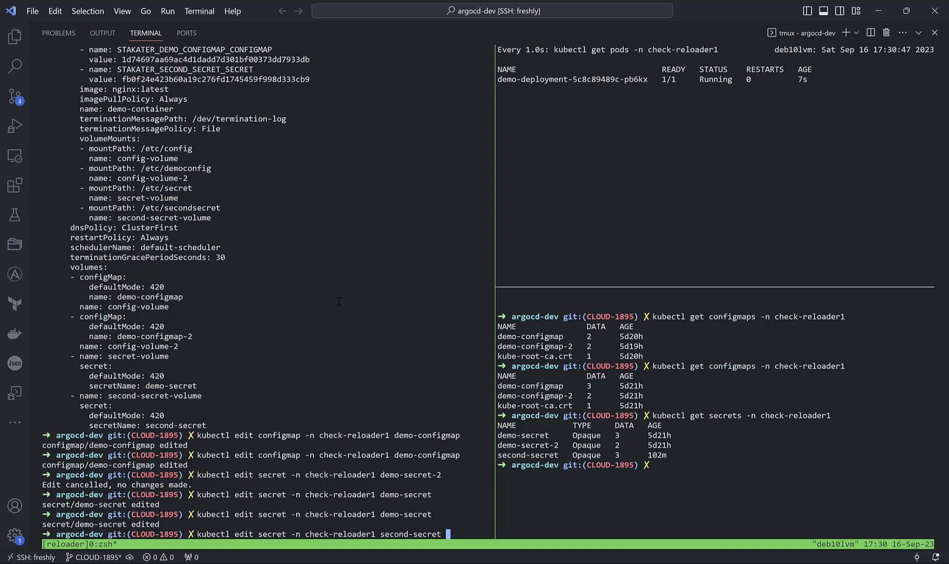
# Step: Edit and save second-secret in vim, then reopen it for another edit
pyautogui.press('Return')
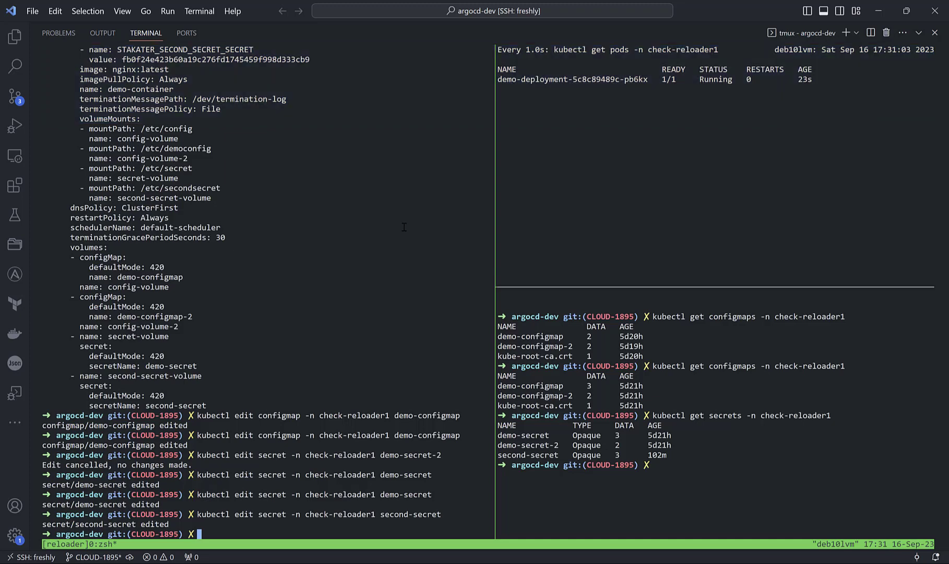
pyautogui.write('kubectl edit secret -n check-reloader1 second-secret')
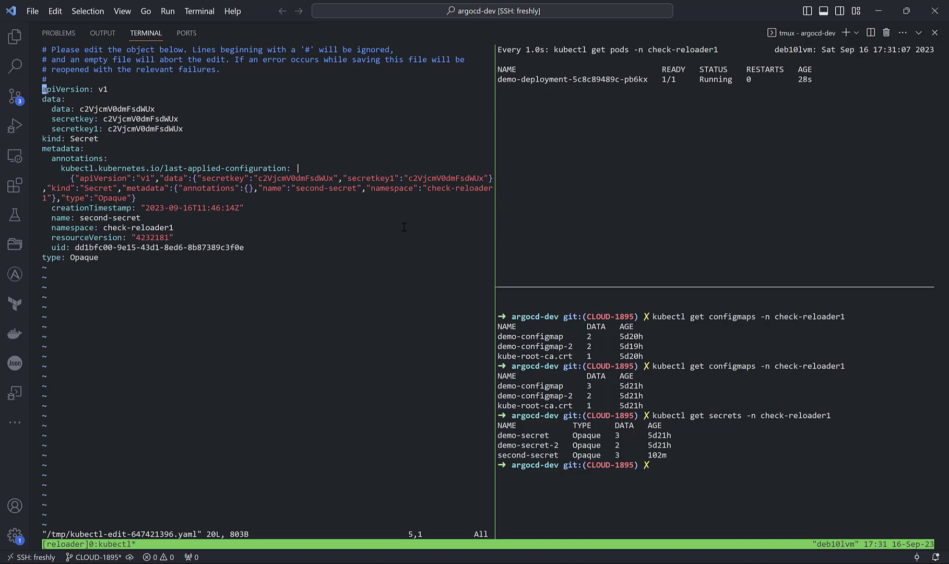